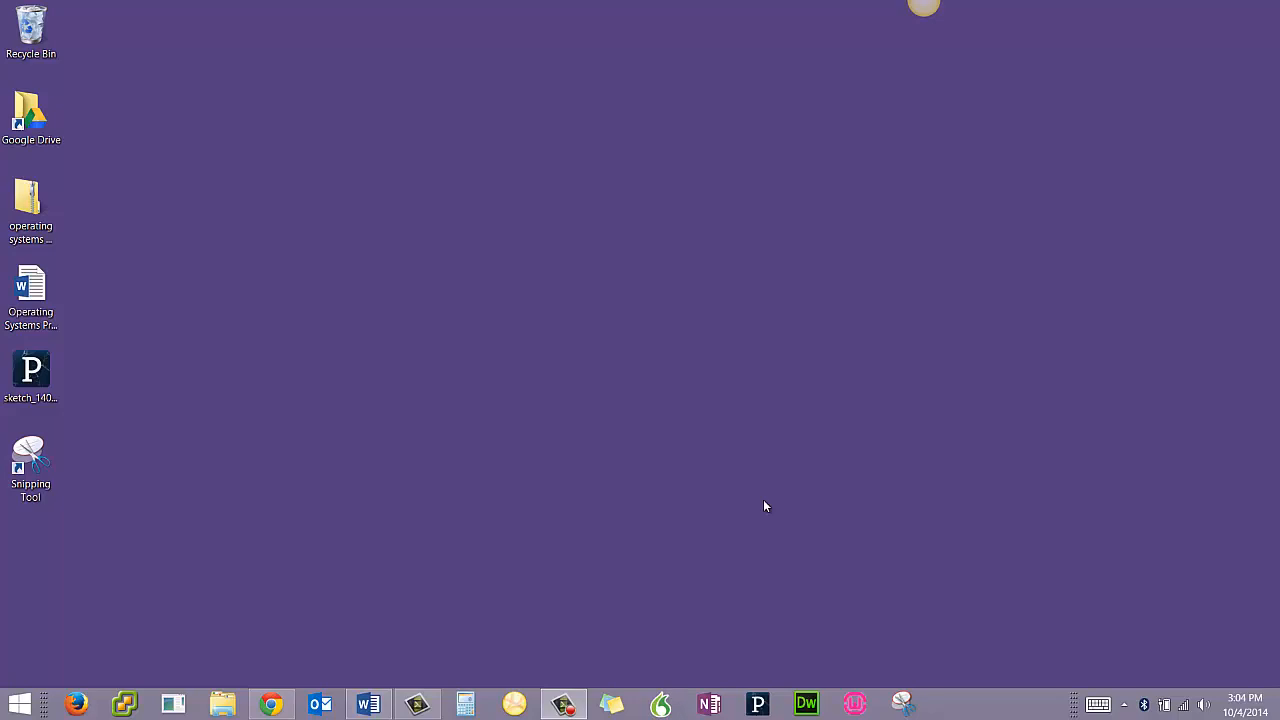
# Launch Snipping Tool from its desktop shortcut and start a new snip of that shortcut icon.
pyautogui.click(30, 460)
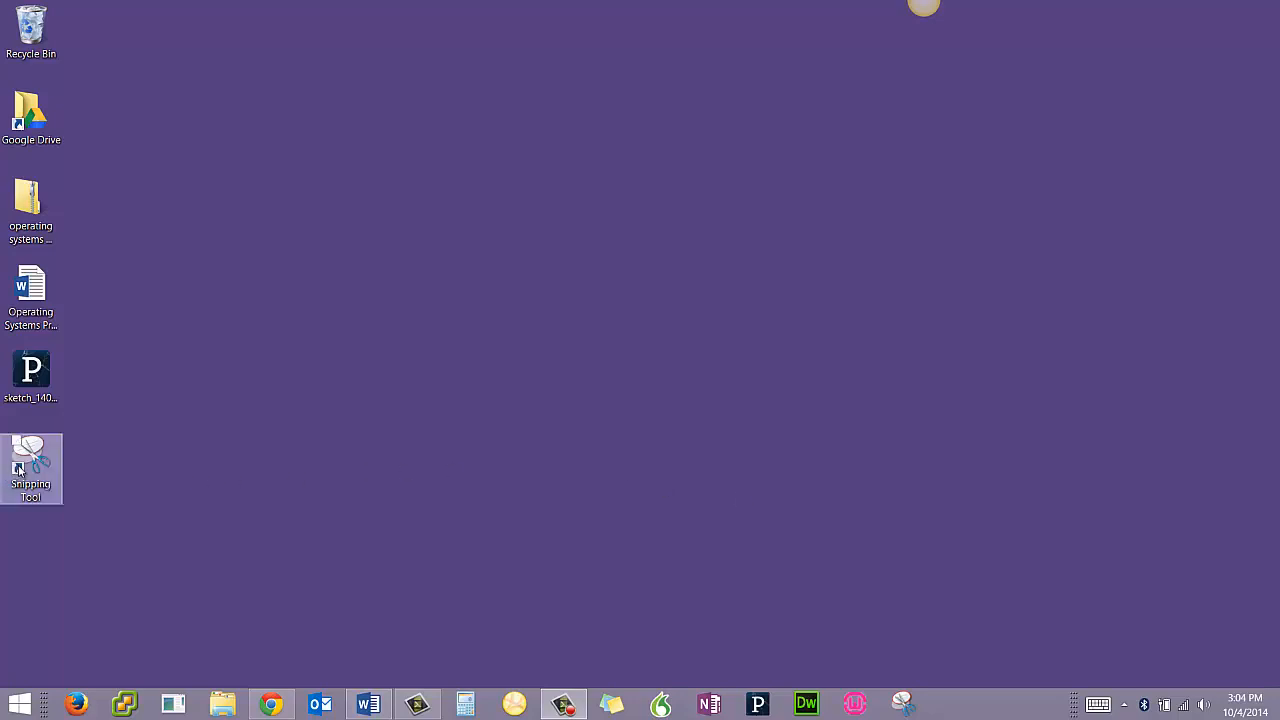
pyautogui.doubleClick(32, 452)
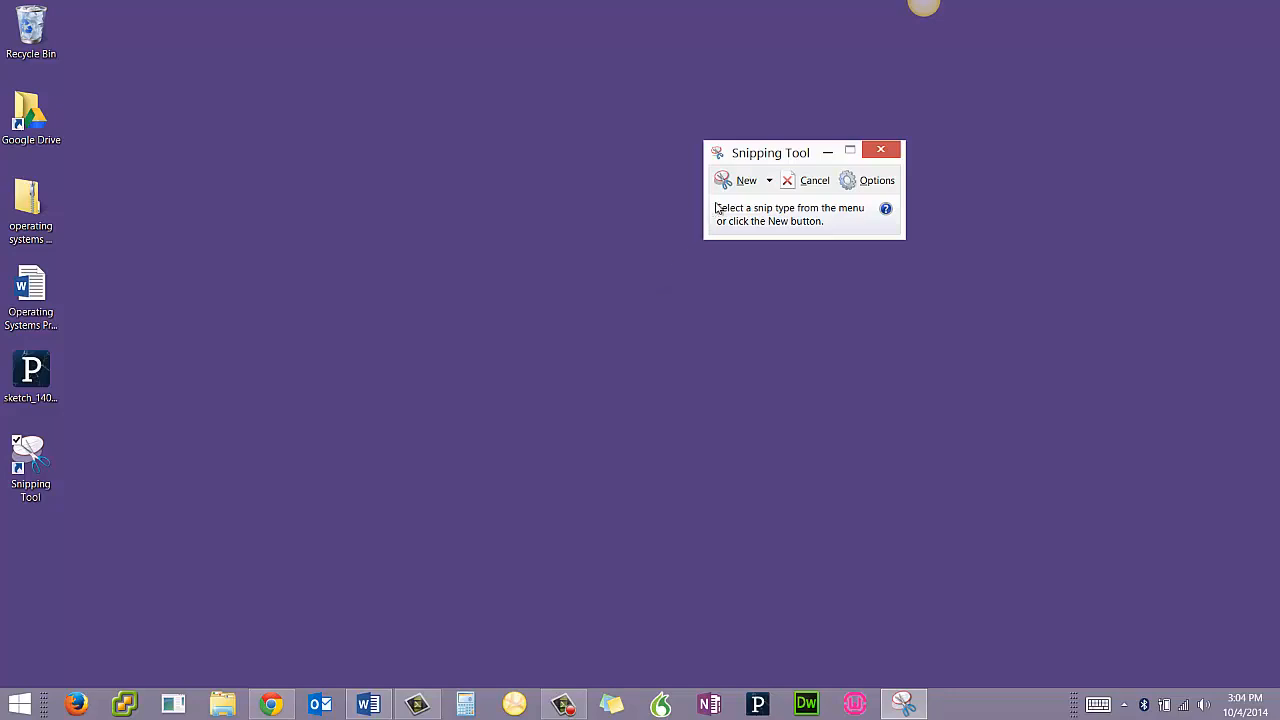
pyautogui.moveTo(744, 180)
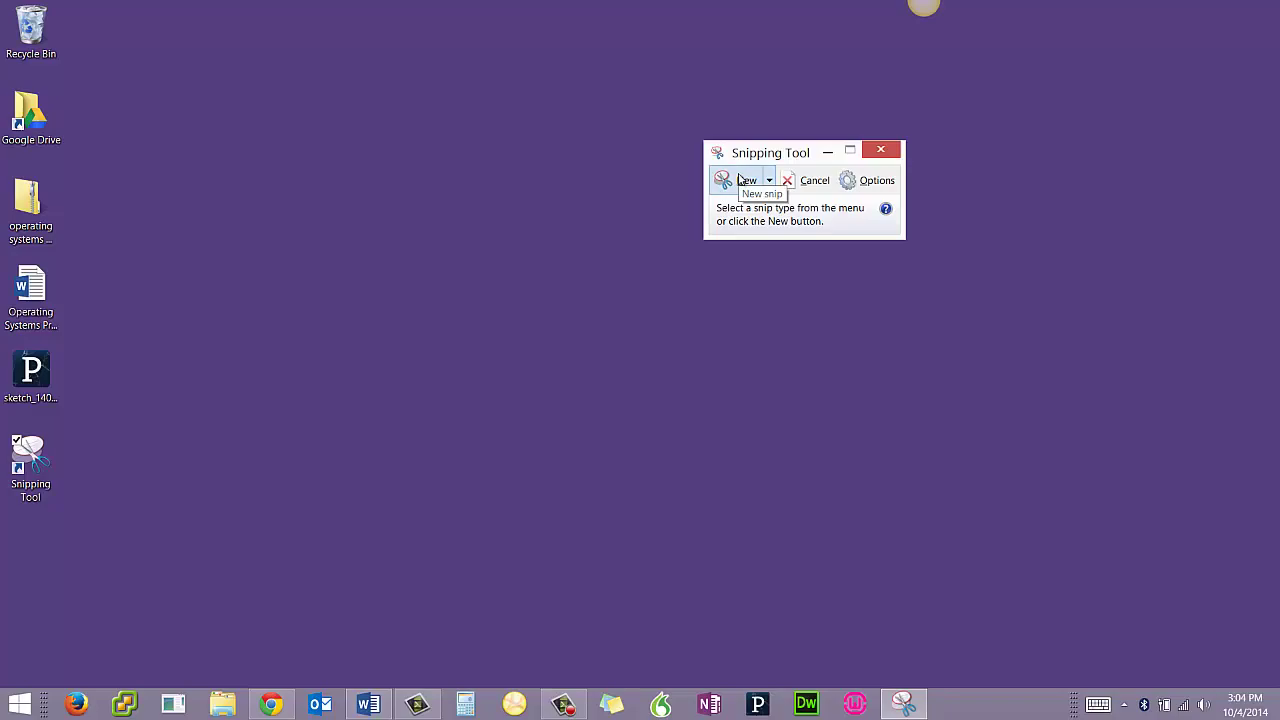
pyautogui.click(740, 180)
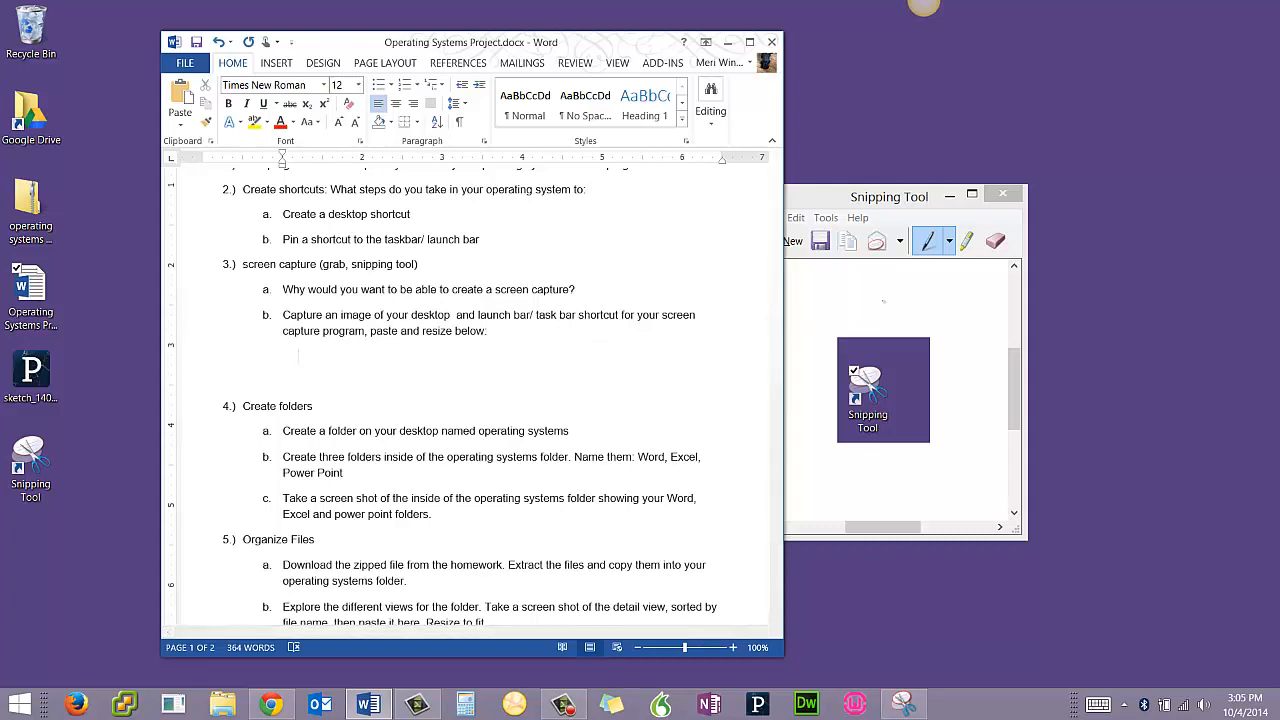
# Paste the desktop-shortcut snip under item 3b, shrink it to a thumbnail, and start a new snip.
pyautogui.click(888, 196)
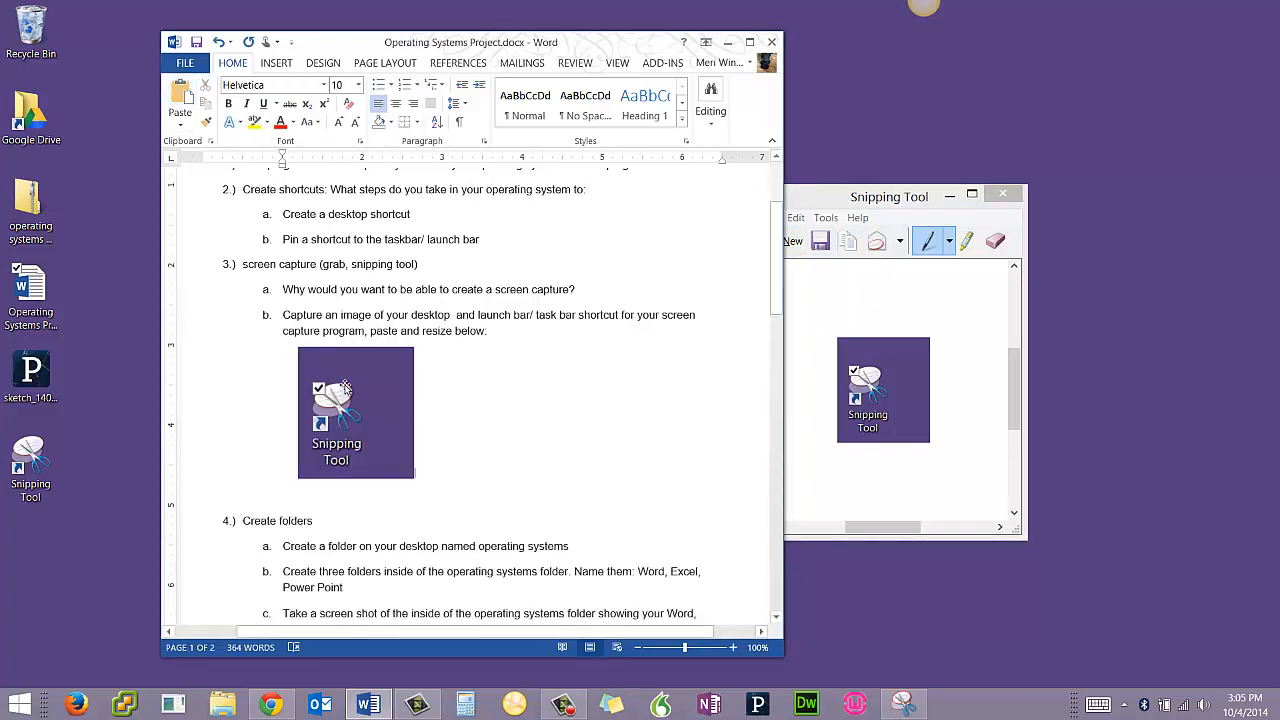
pyautogui.click(356, 412)
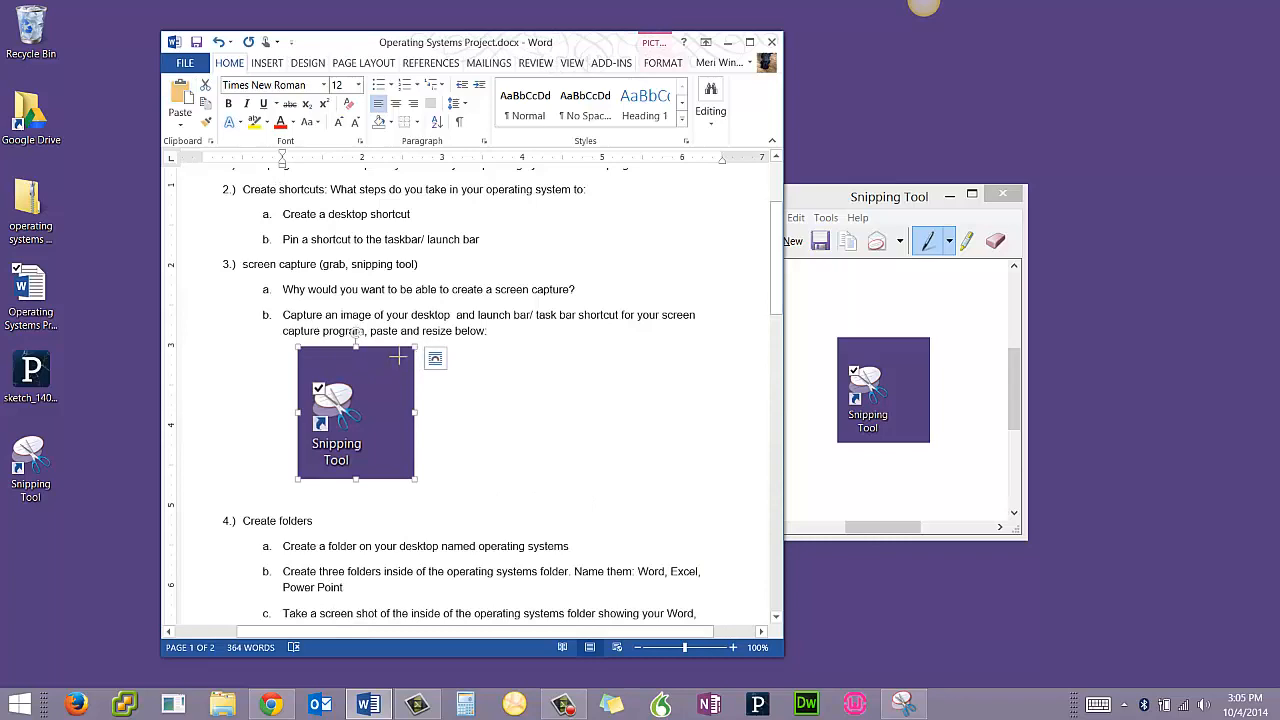
pyautogui.moveTo(416, 476); pyautogui.dragTo(352, 418)
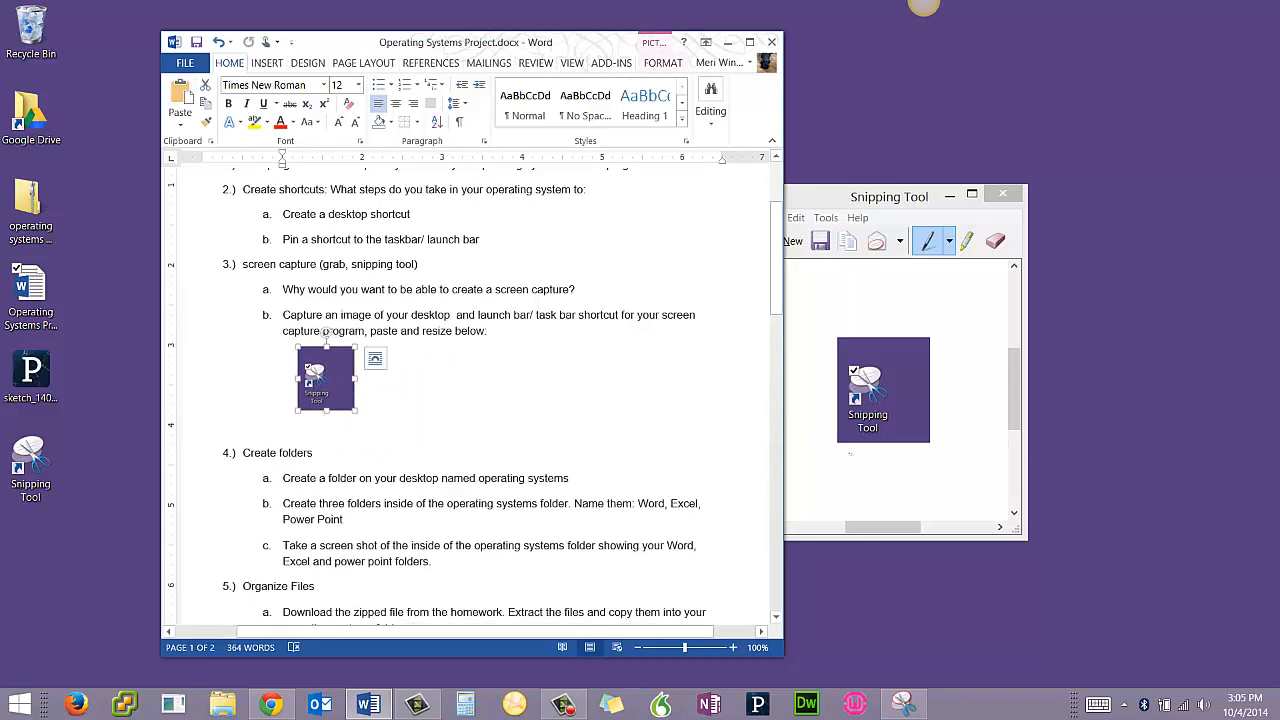
pyautogui.click(900, 704)
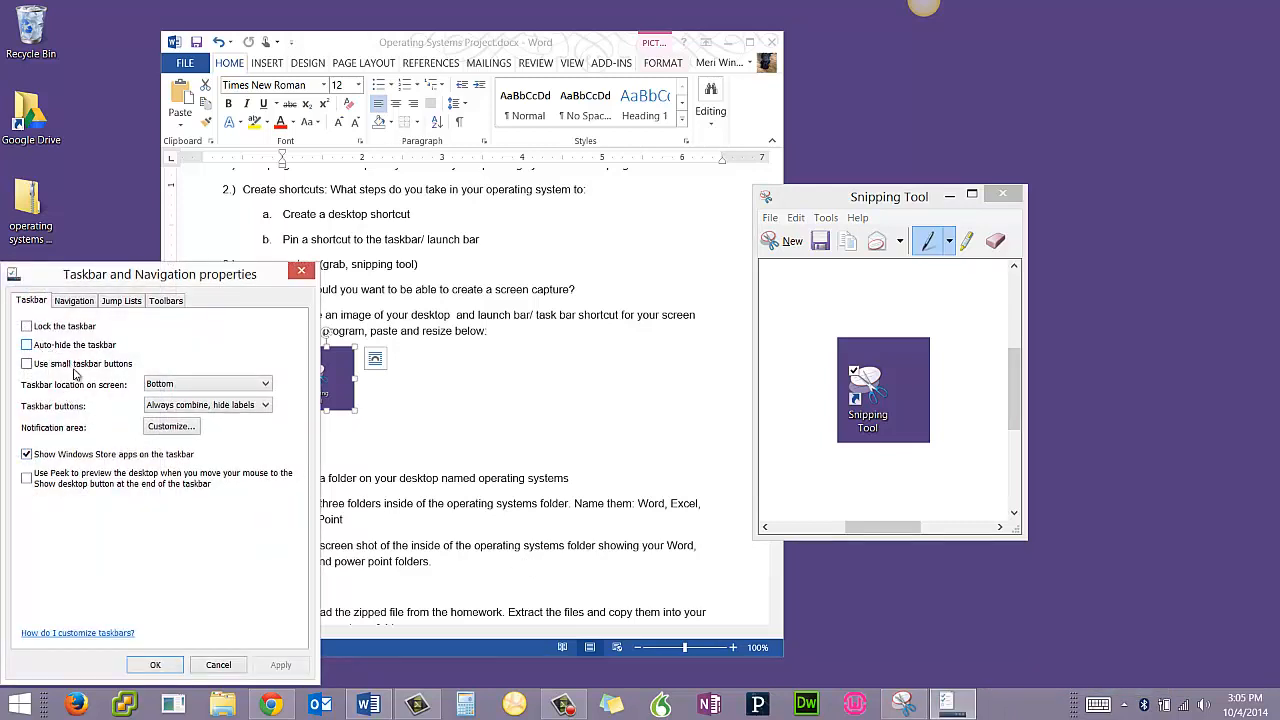
pyautogui.click(218, 664)
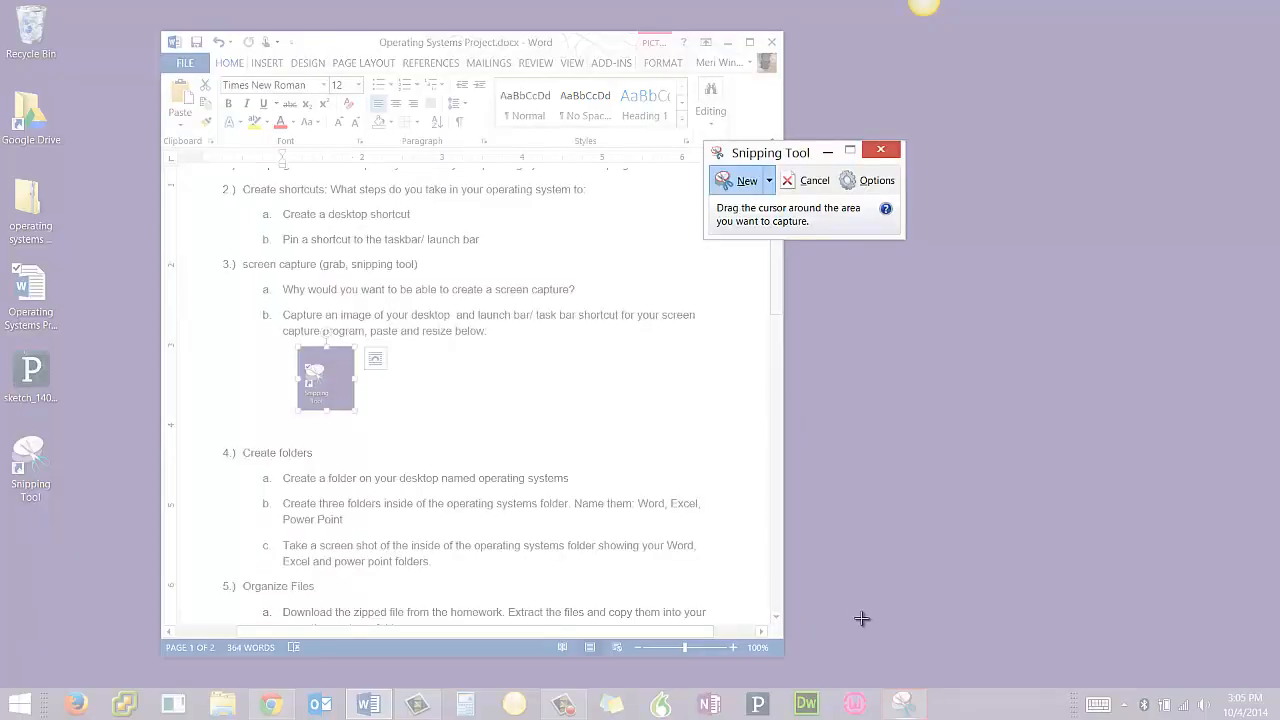
# Snip the Snipping Tool icon pinned on the taskbar.
pyautogui.click(742, 180)
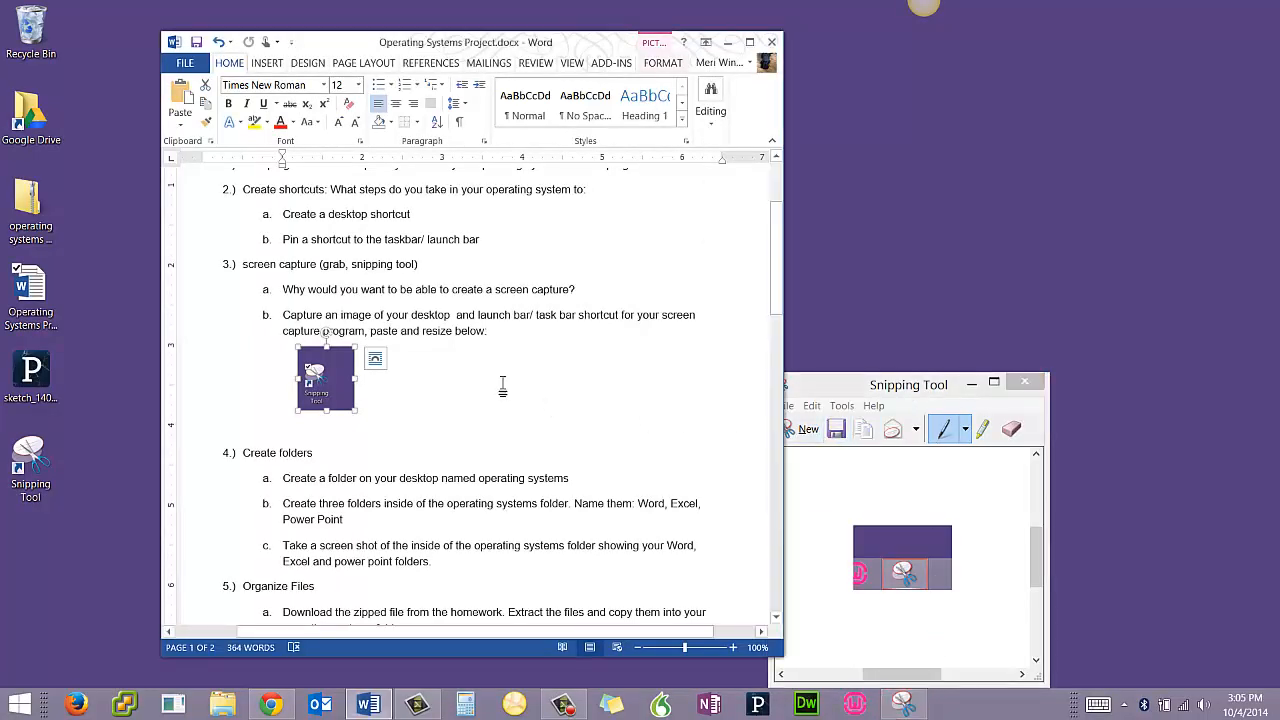
# Paste the taskbar-shortcut snip with Keep Source beside the first thumbnail, then close Snipping Tool.
pyautogui.rightClick(504, 384)
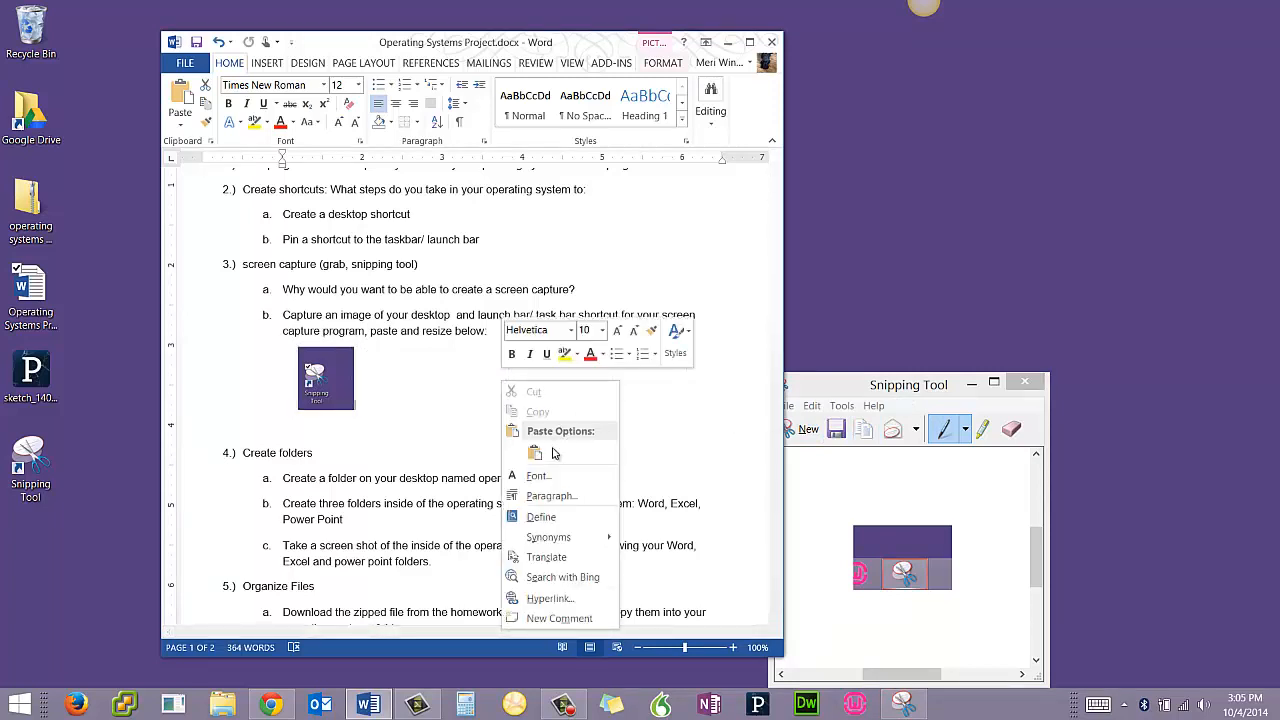
pyautogui.click(534, 452)
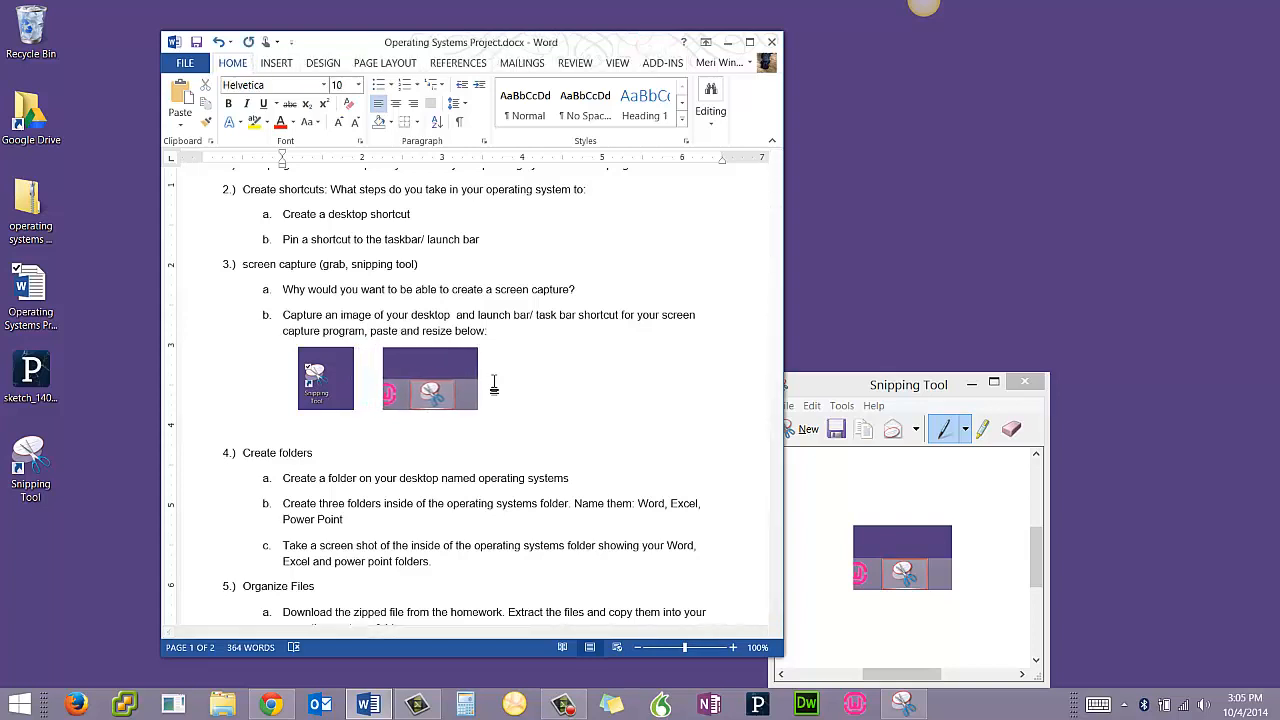
pyautogui.click(200, 42)
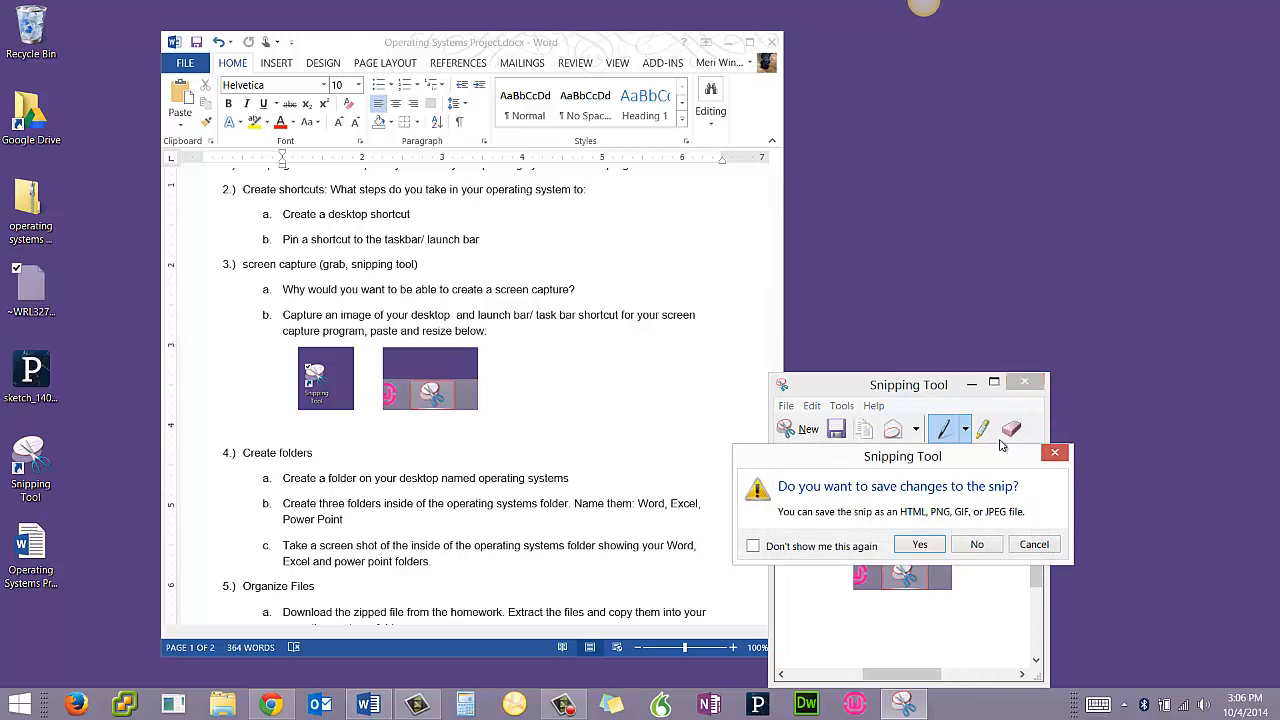
# Answer No to saving the snip, leaving both screenshots under item 3b.
pyautogui.click(976, 544)
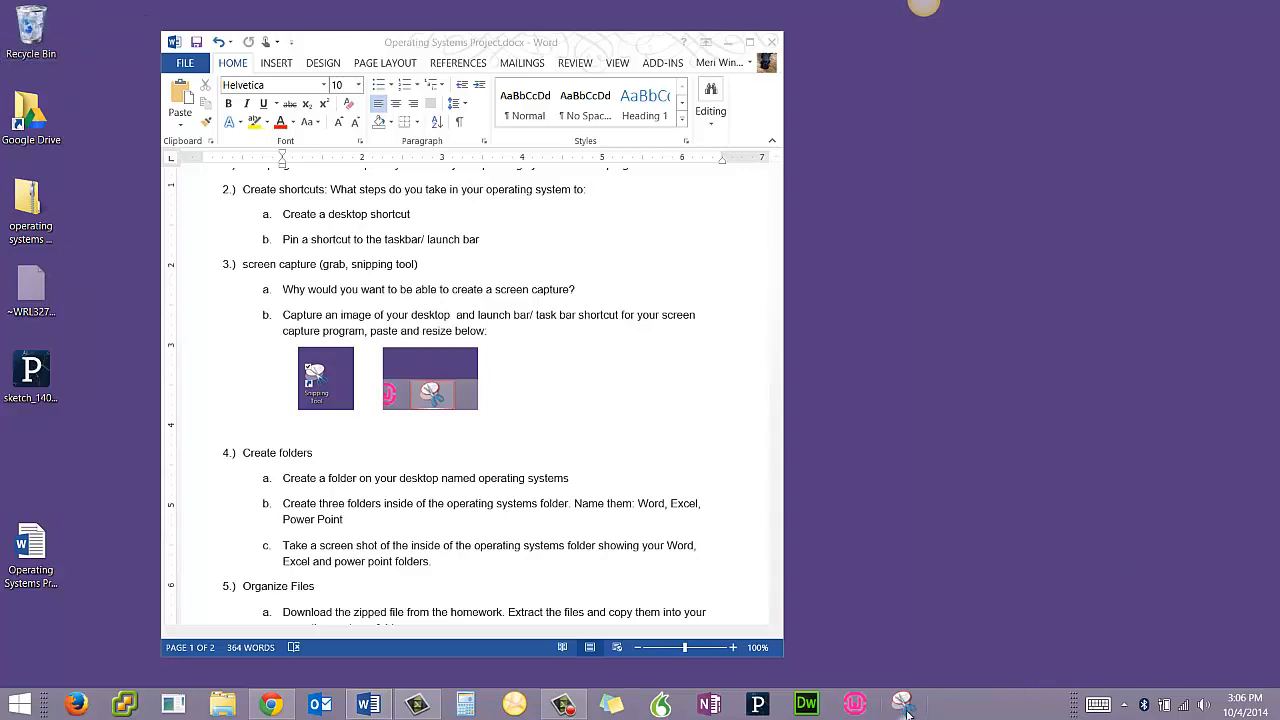
pyautogui.moveTo(904, 700)
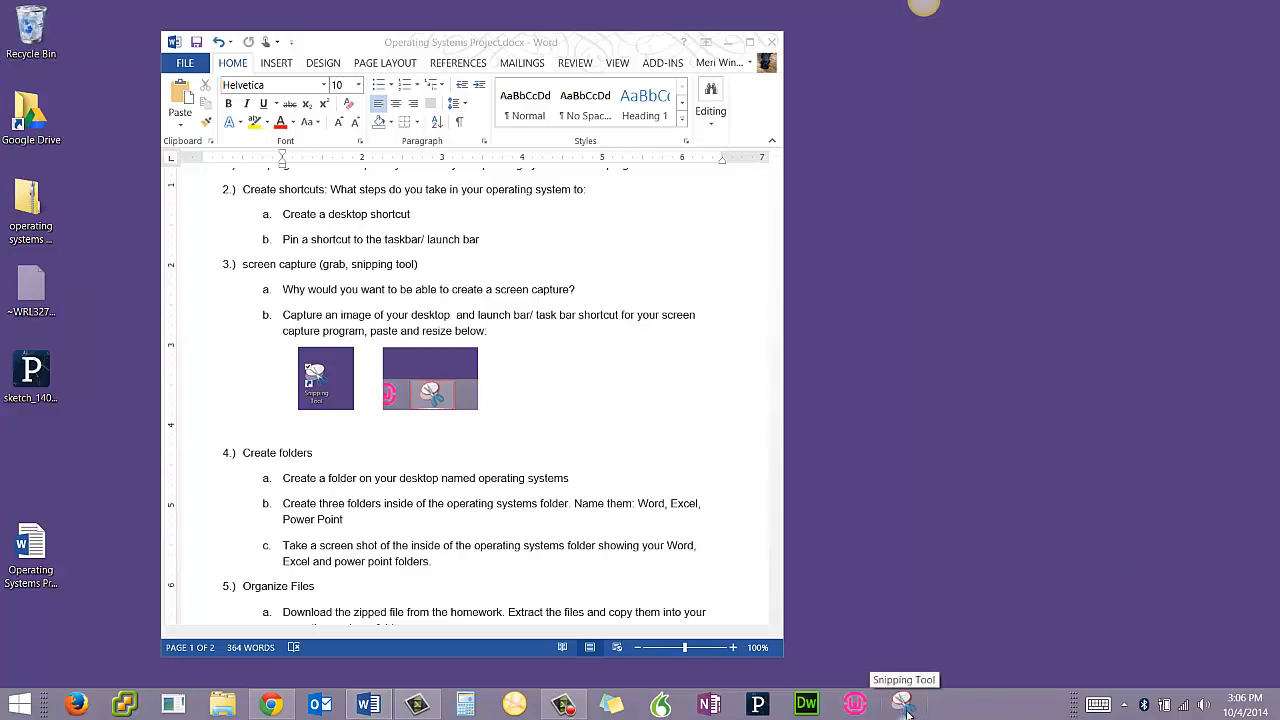